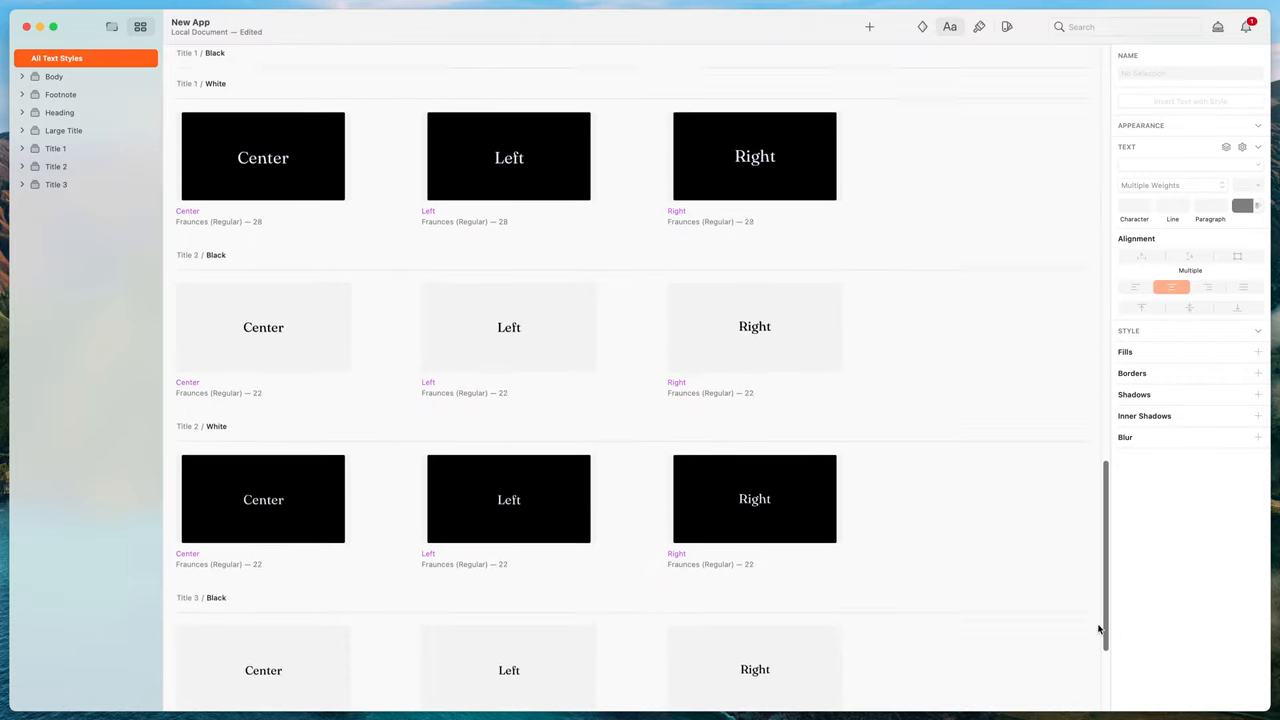
# Step: Filter the text styles through Large Title, Title 1, Title 2, Heading, Footnote and Body
pyautogui.scroll(-3)
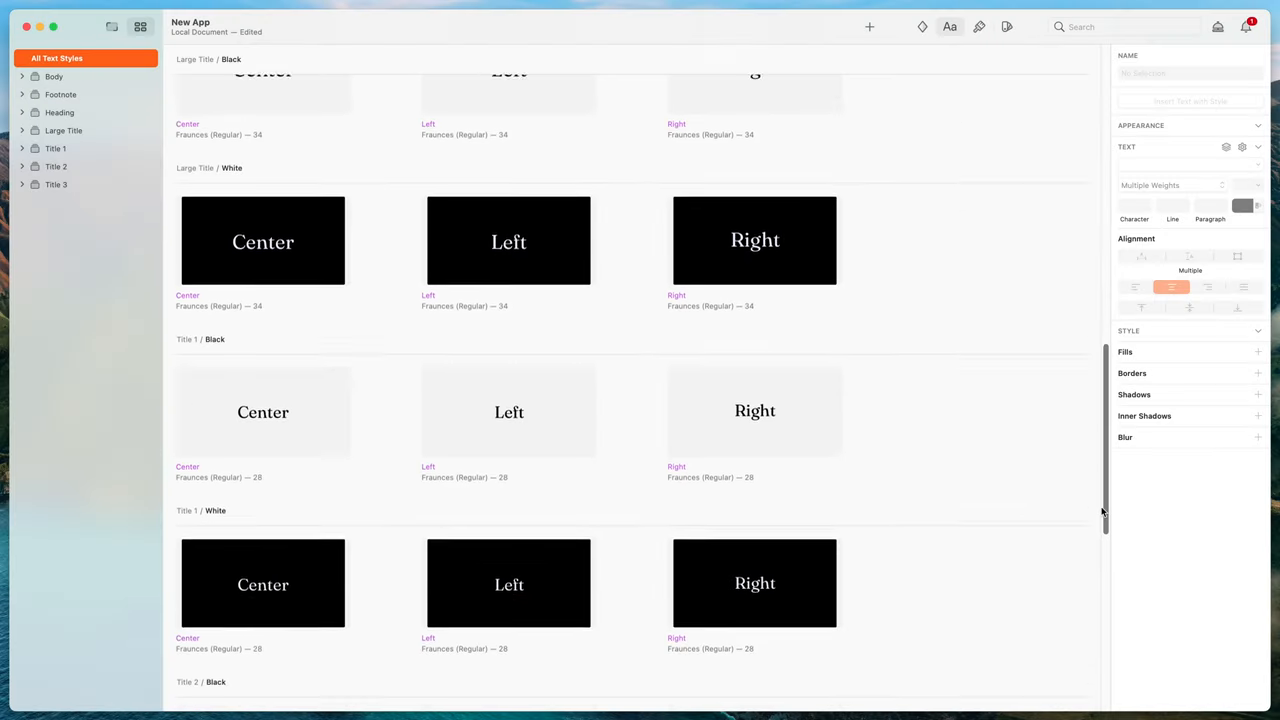
pyautogui.scroll(-3)
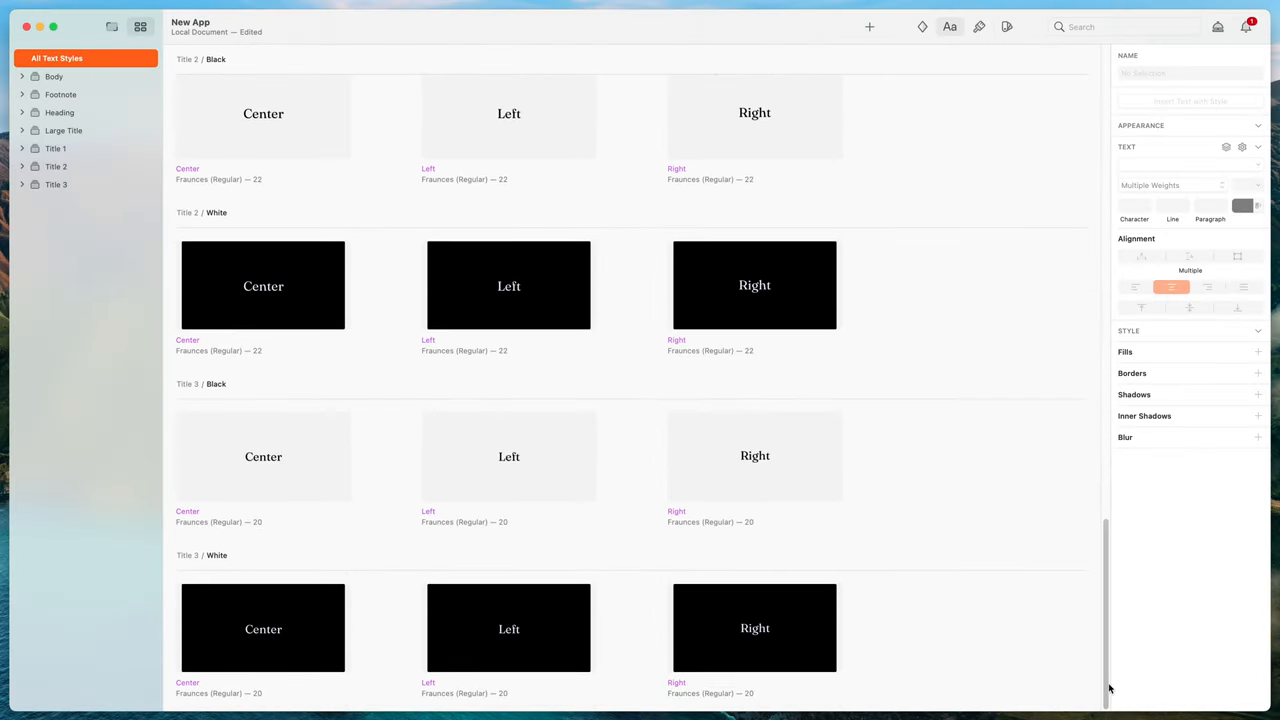
pyautogui.moveTo(72, 148)
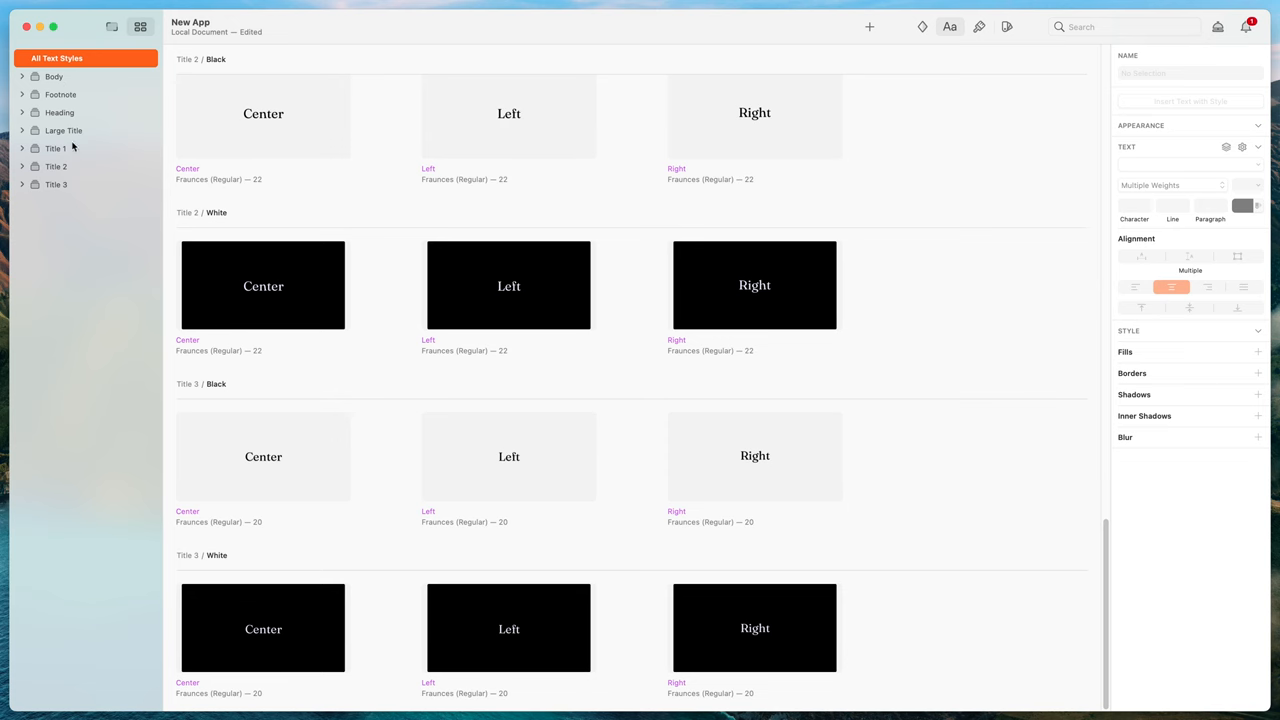
pyautogui.click(63, 130)
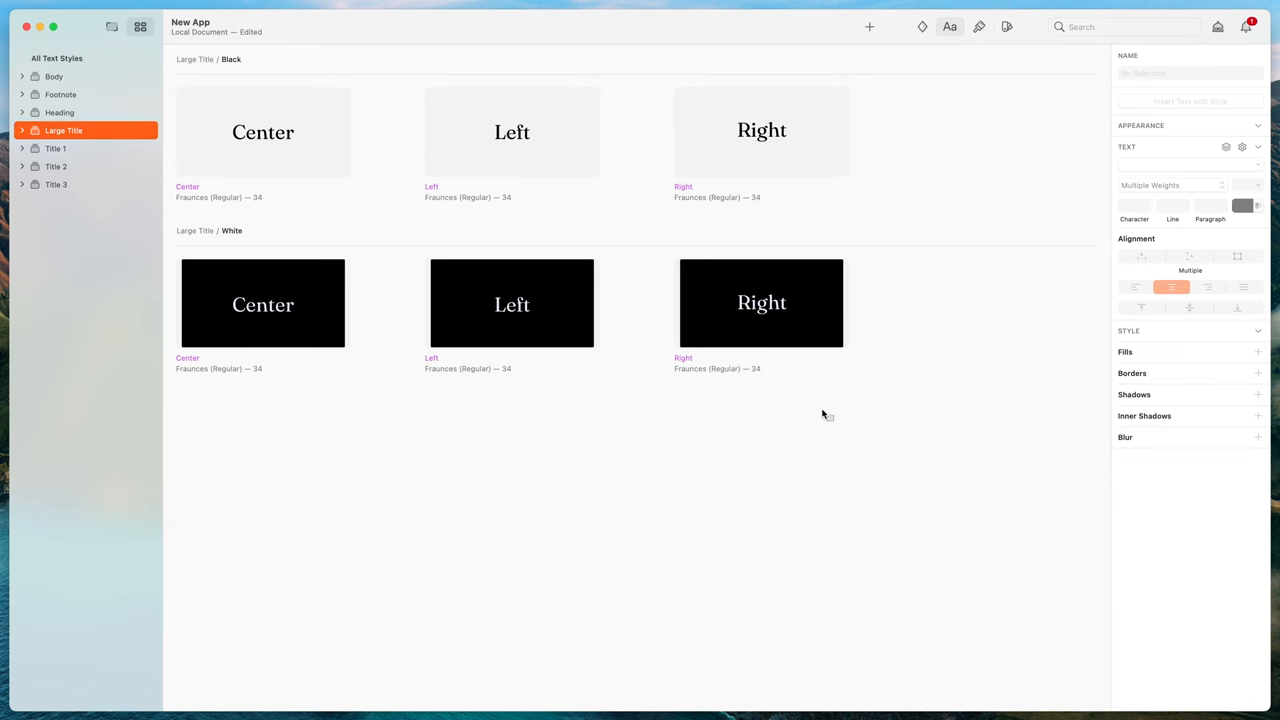
pyautogui.click(56, 148)
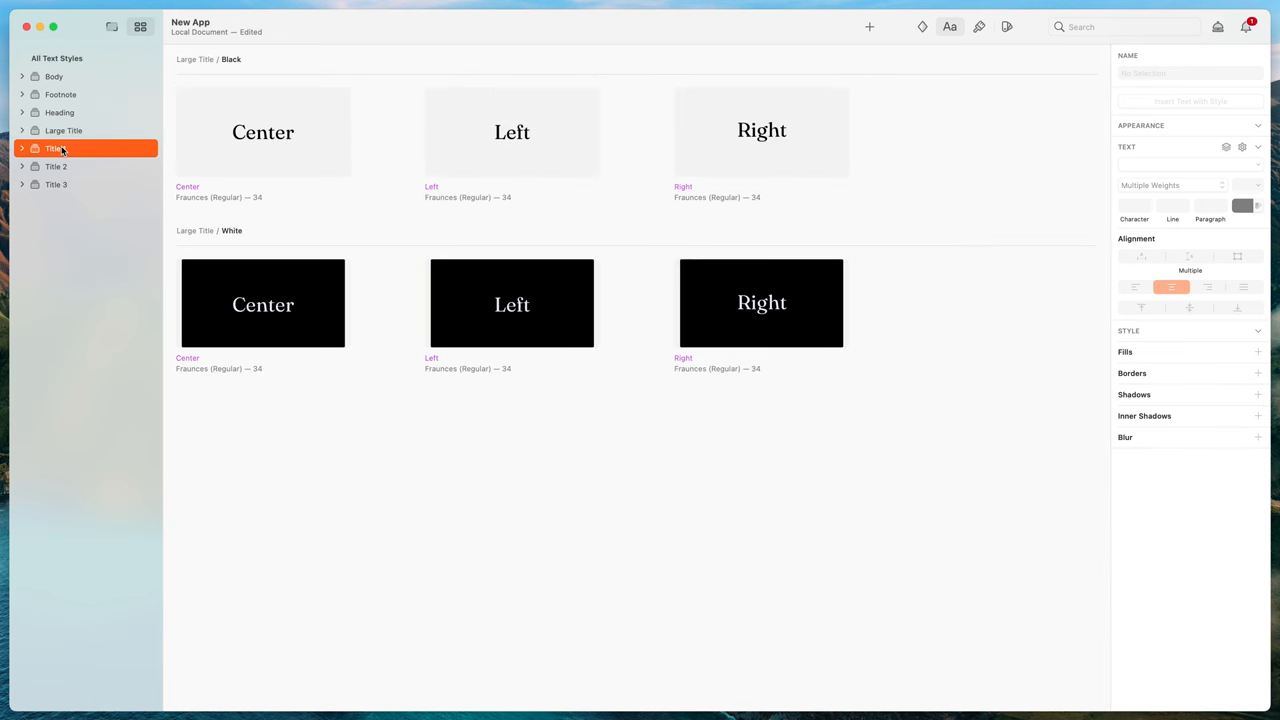
pyautogui.click(55, 166)
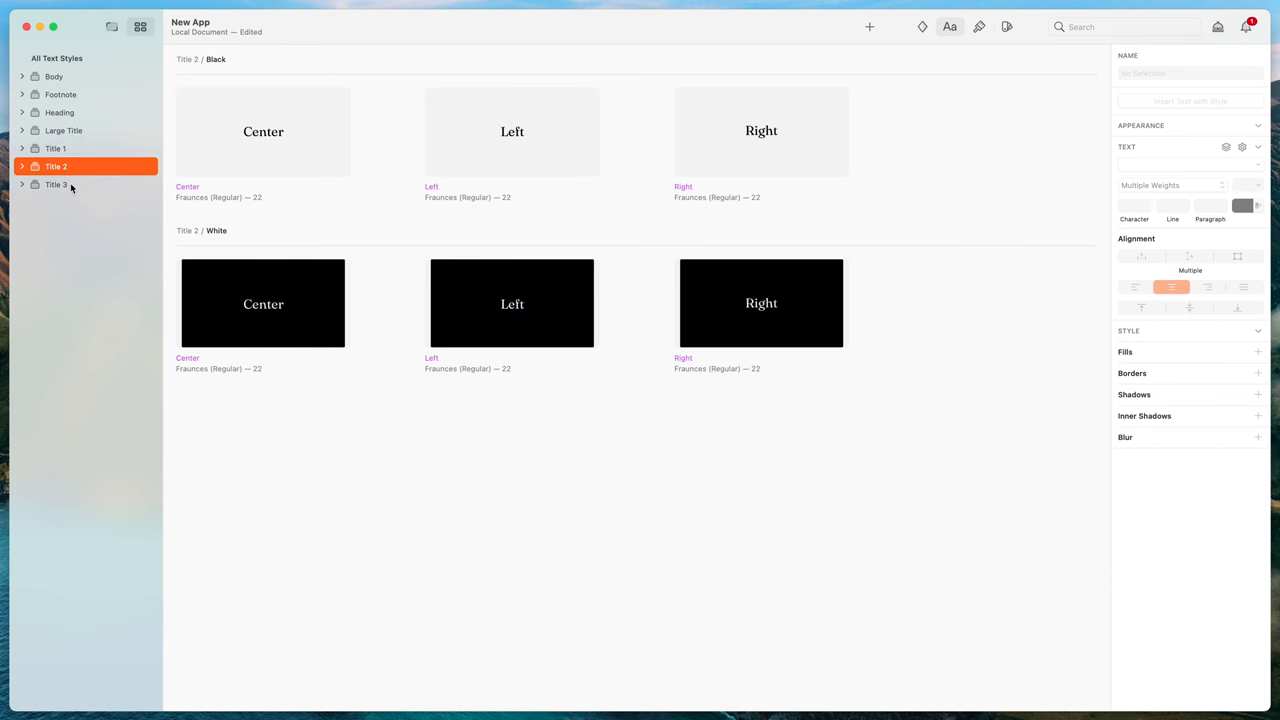
pyautogui.click(58, 112)
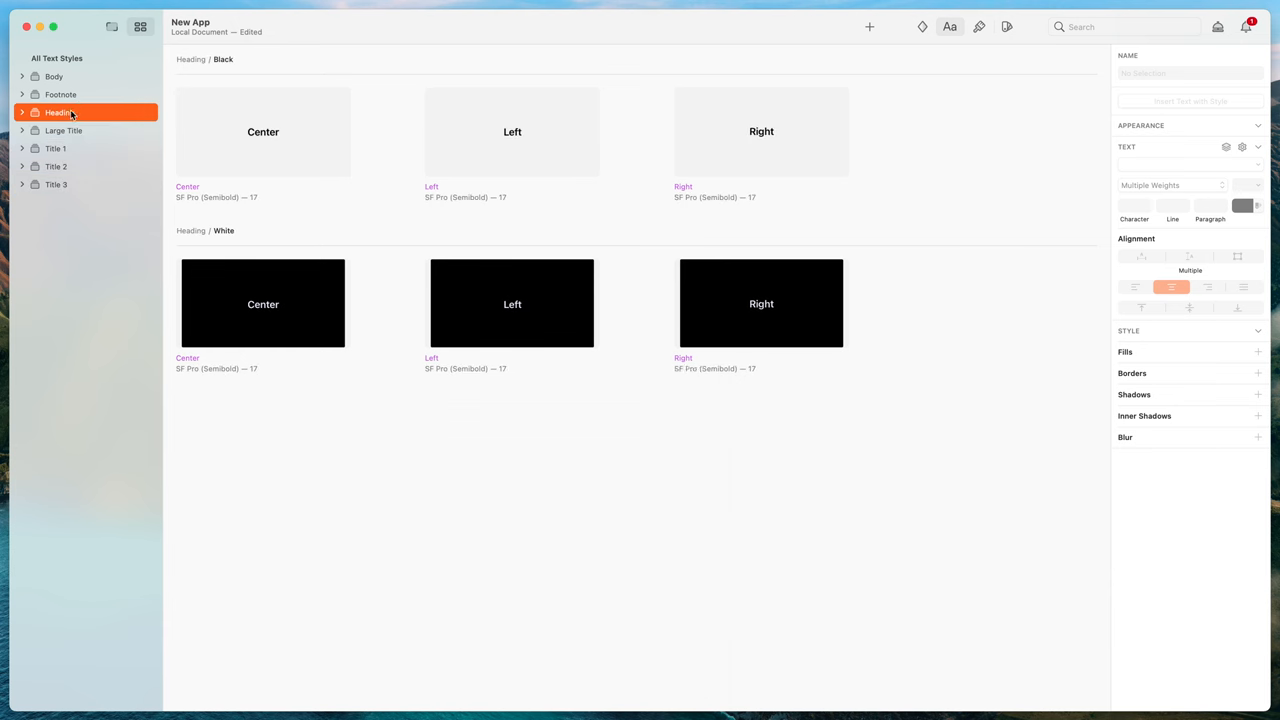
pyautogui.click(63, 94)
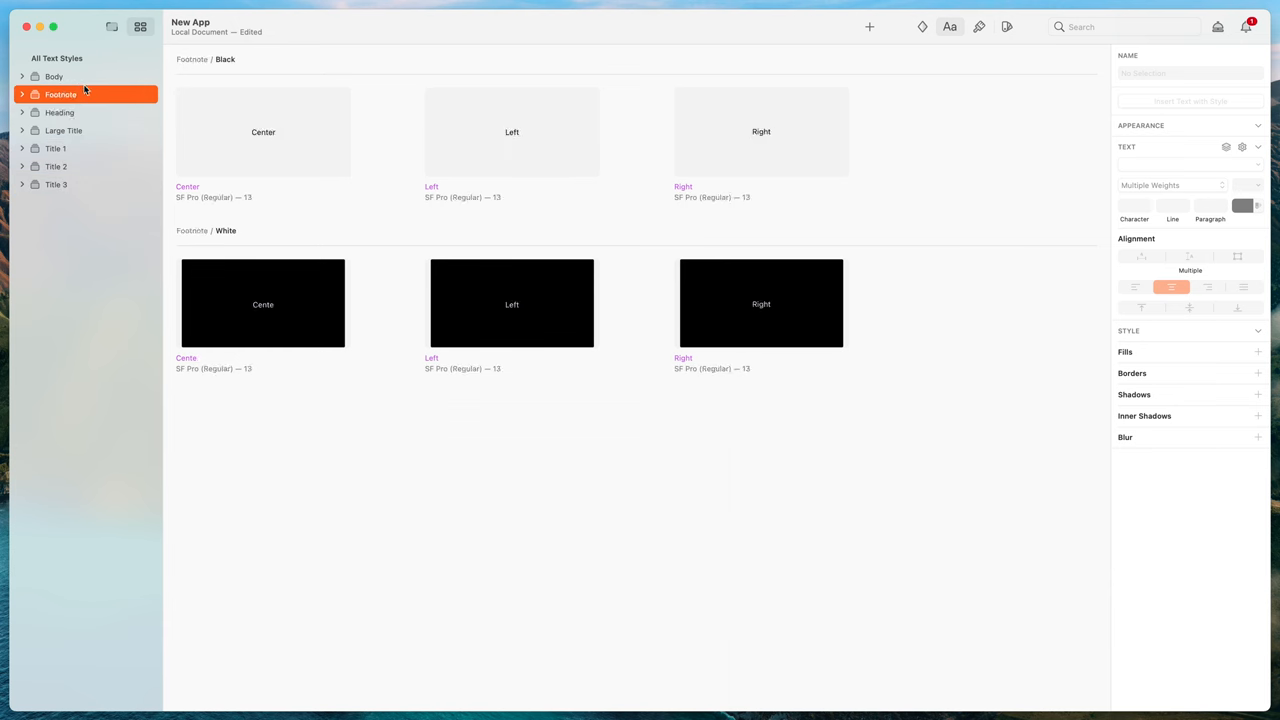
pyautogui.click(56, 75)
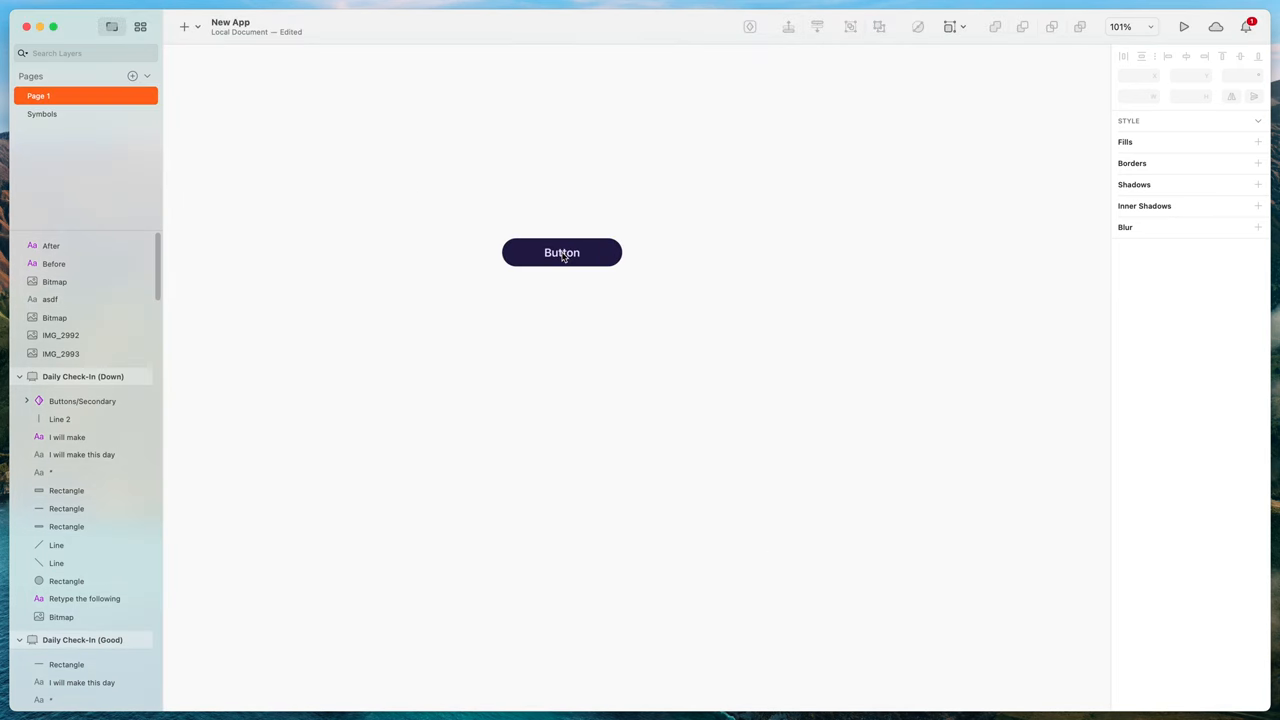
# Step: Give the dark Buttons/Primary instance the text override 'Button'
pyautogui.click(561, 252)
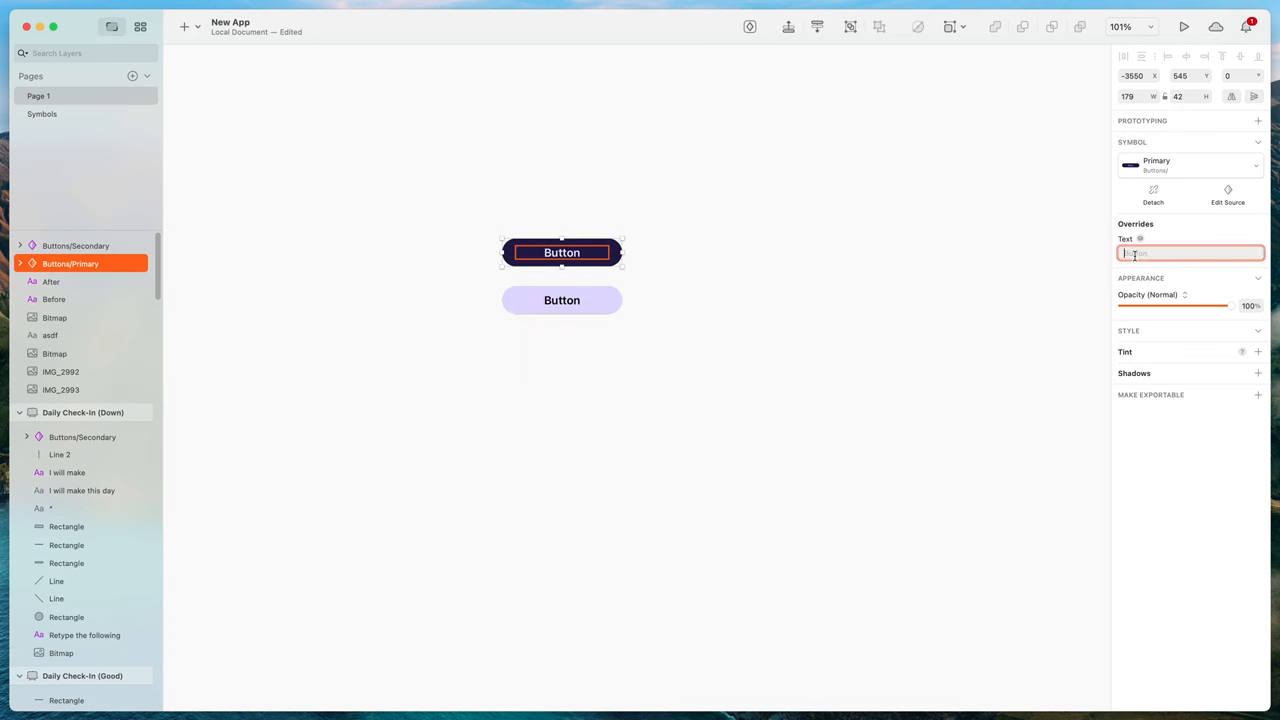
pyautogui.write('Button')
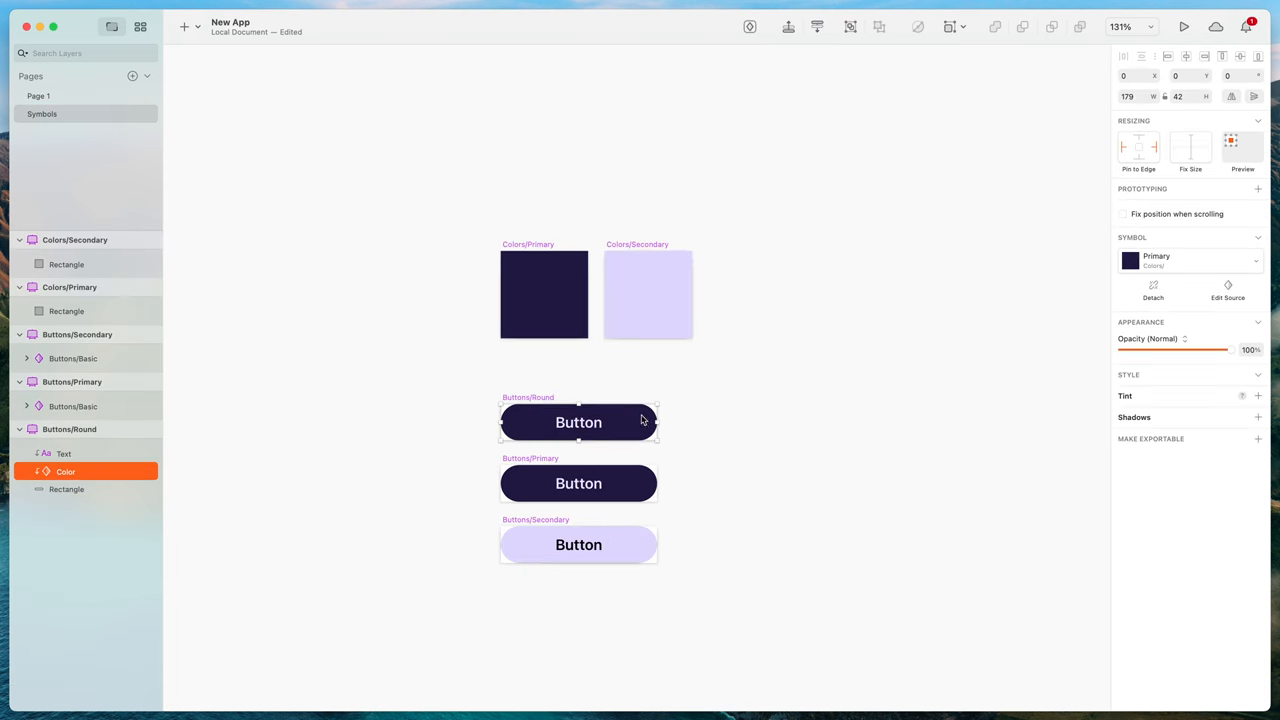
# Step: Set the Buttons/Basic background rectangle's corner radius to 0
pyautogui.click(66, 489)
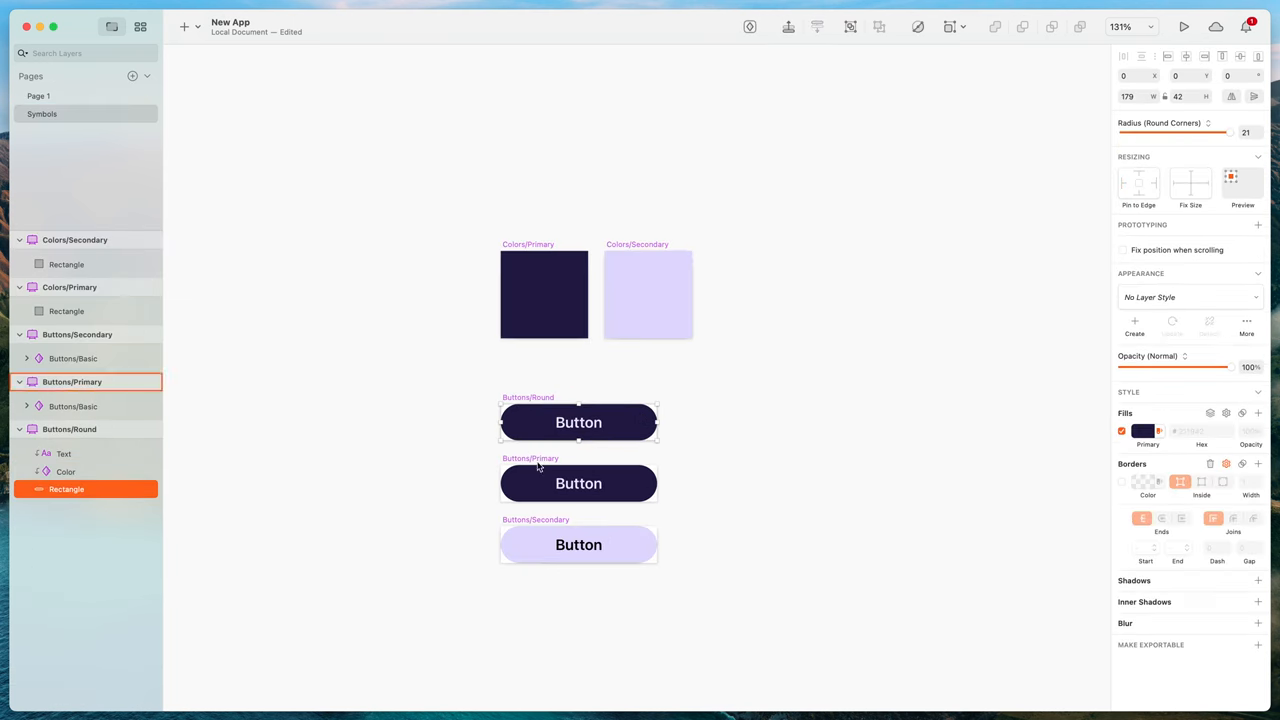
pyautogui.moveTo(1228, 132); pyautogui.dragTo(1222, 132)
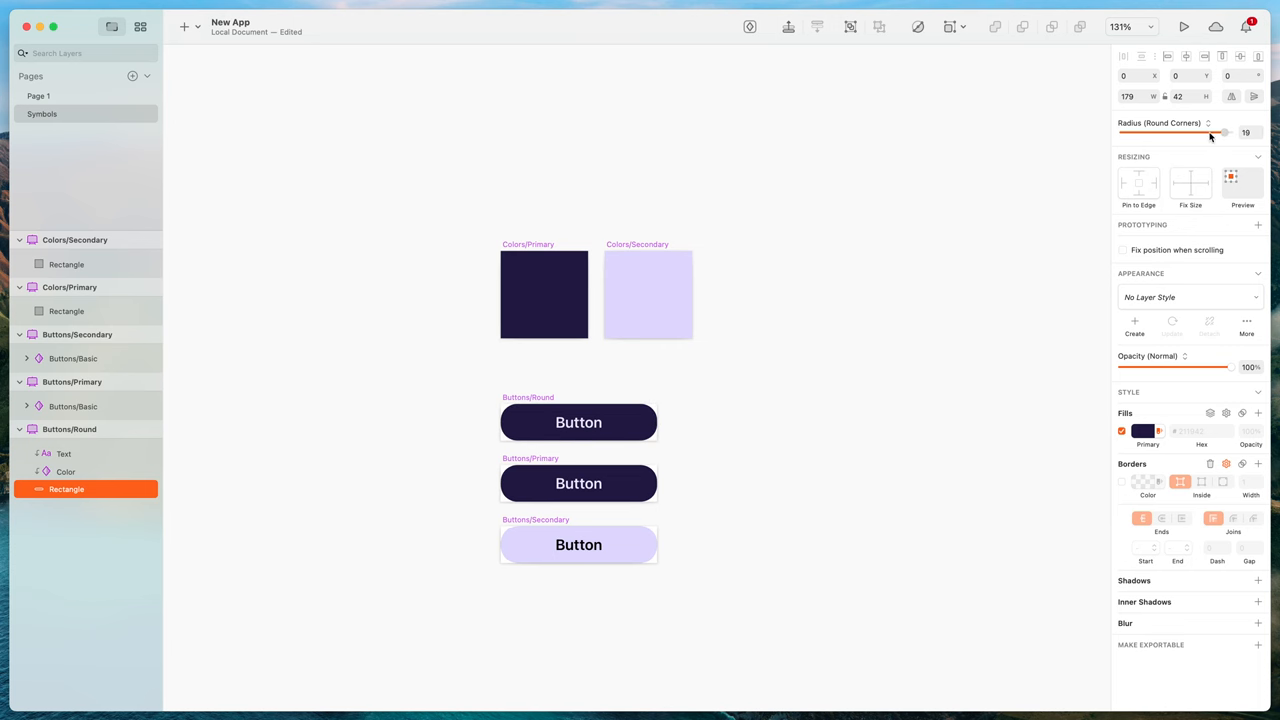
pyautogui.moveTo(1225, 132); pyautogui.dragTo(1120, 132)
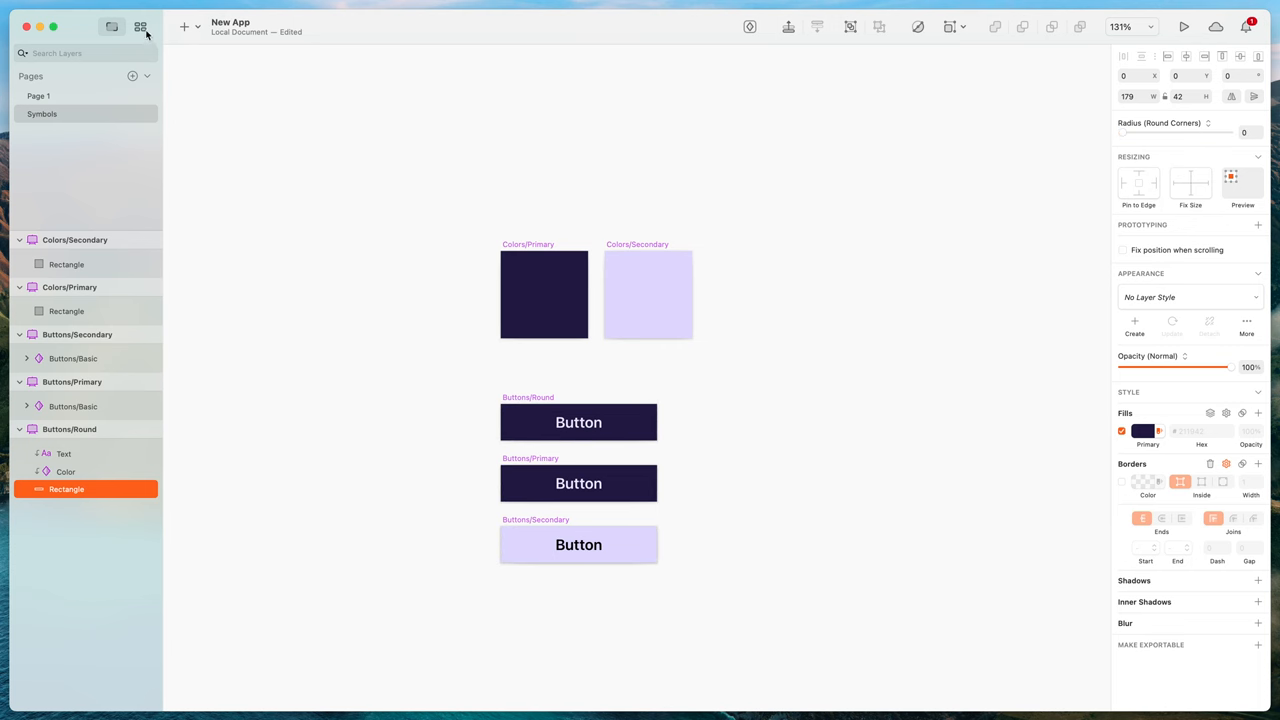
pyautogui.click(140, 26)
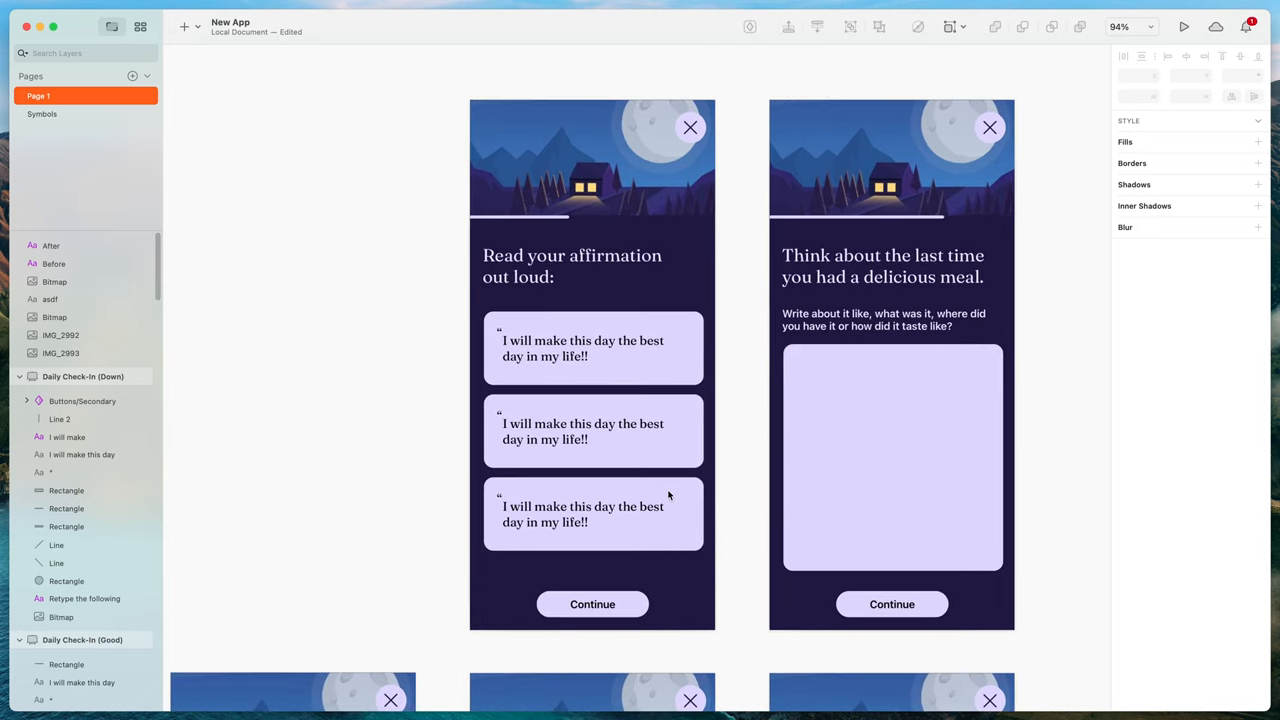
pyautogui.scroll(-3)
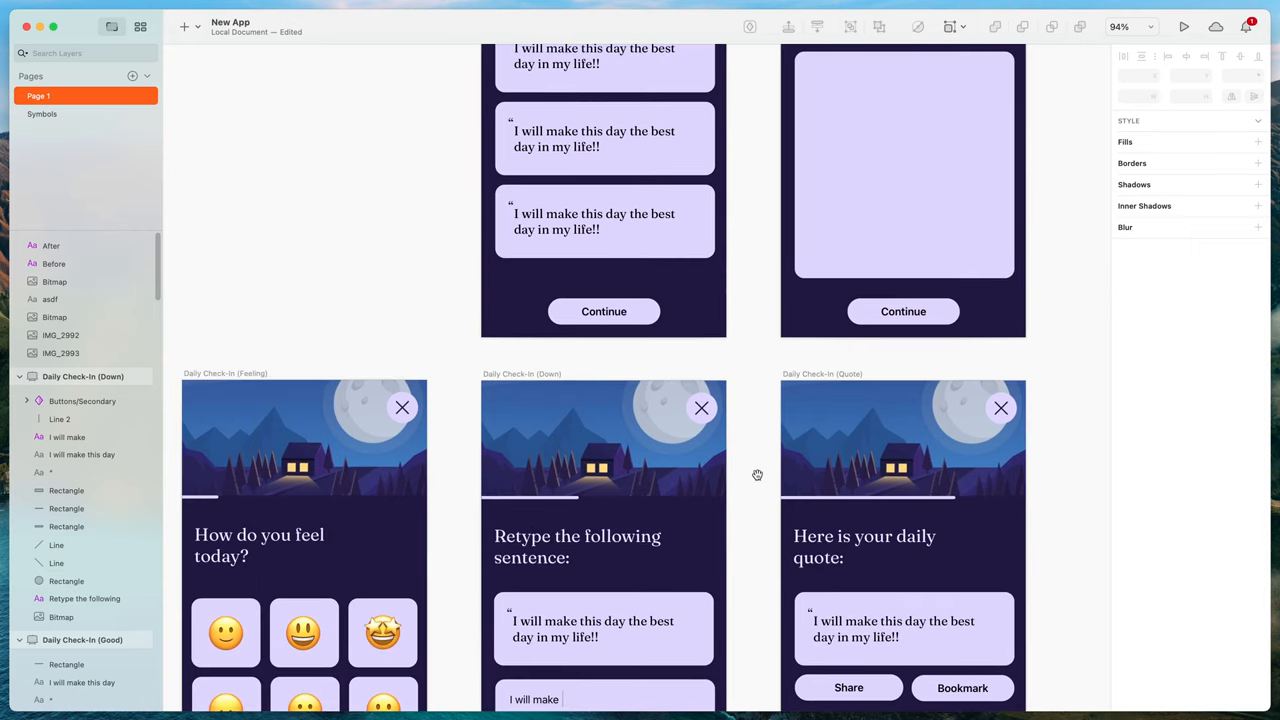
pyautogui.scroll(-3)
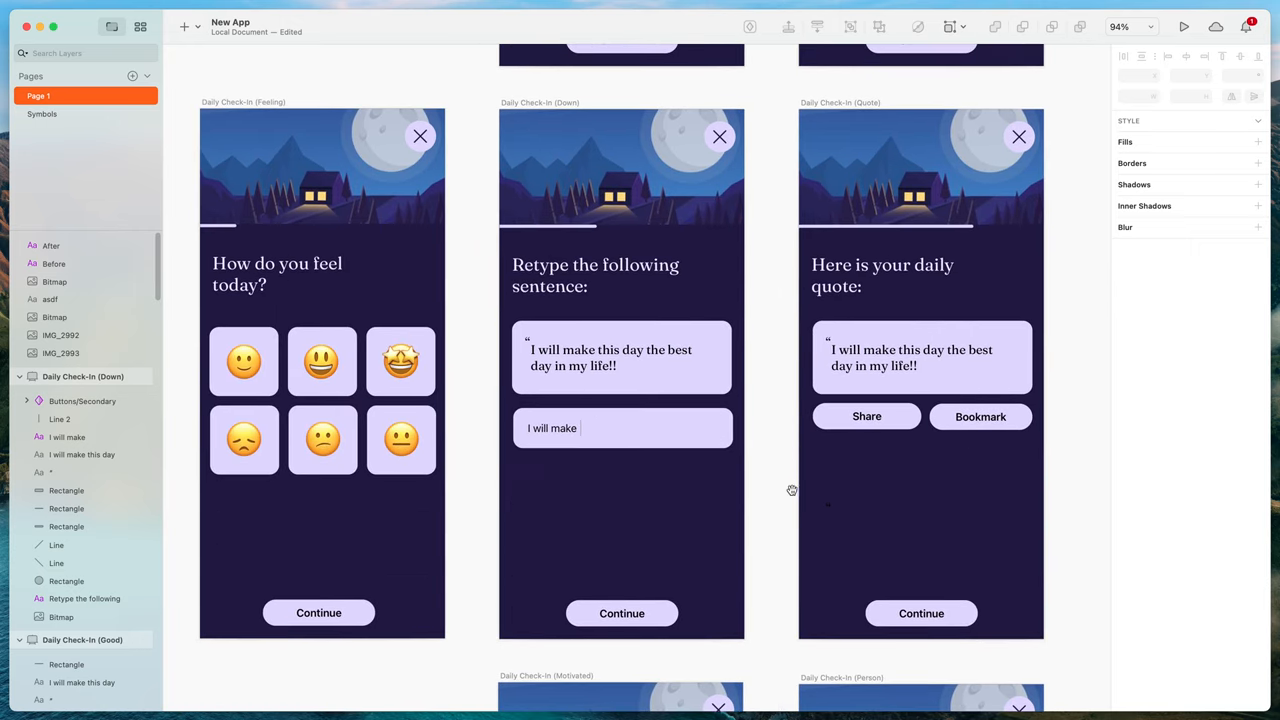
pyautogui.scroll(-3)
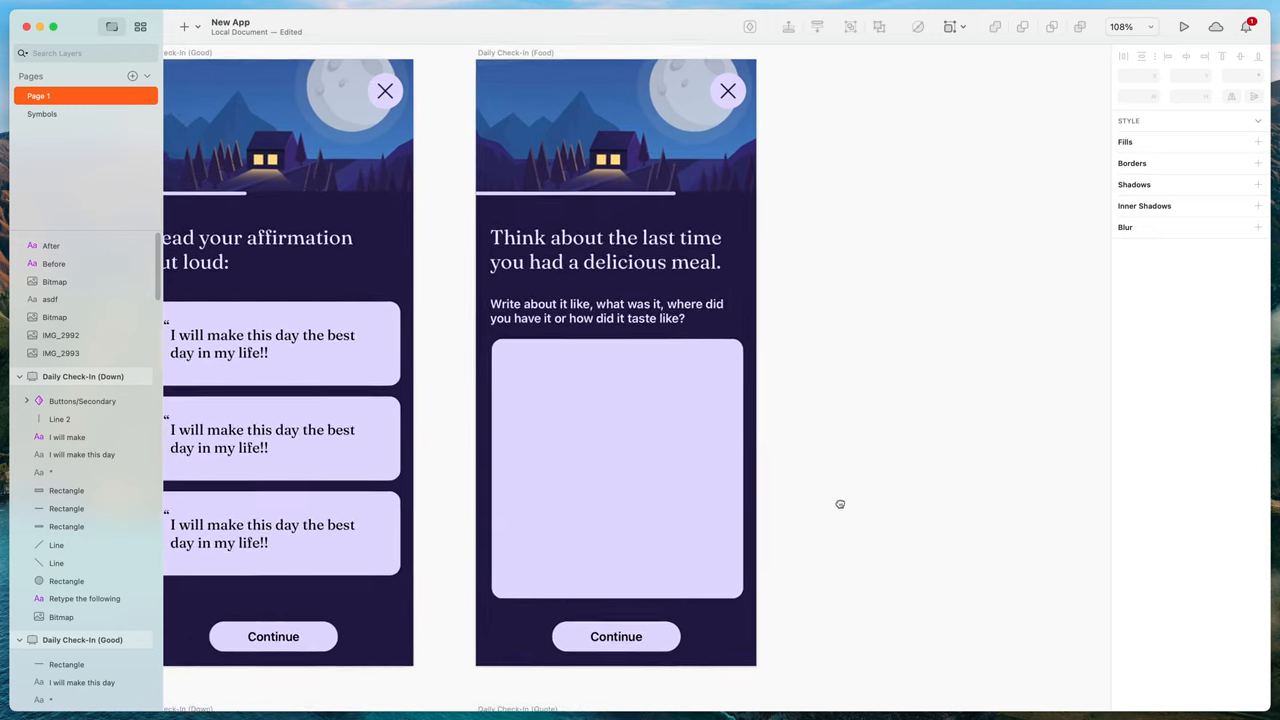
pyautogui.scroll(-3)
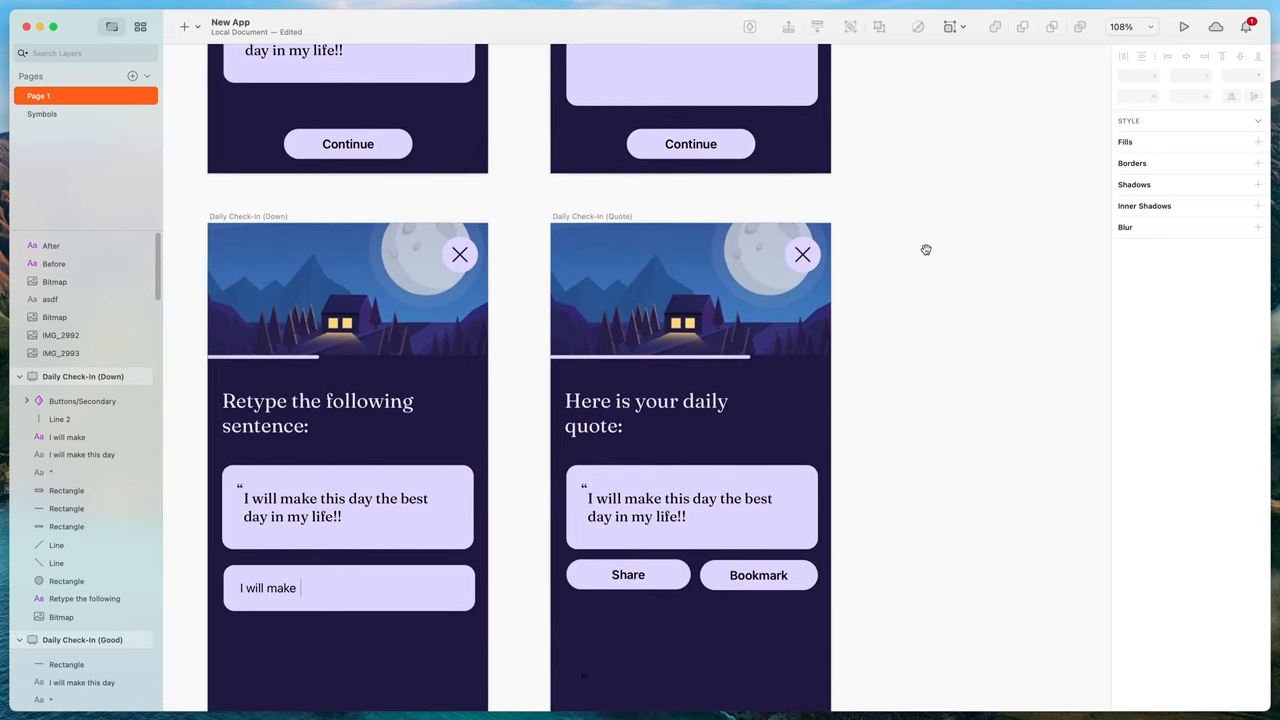
pyautogui.scroll(-3)
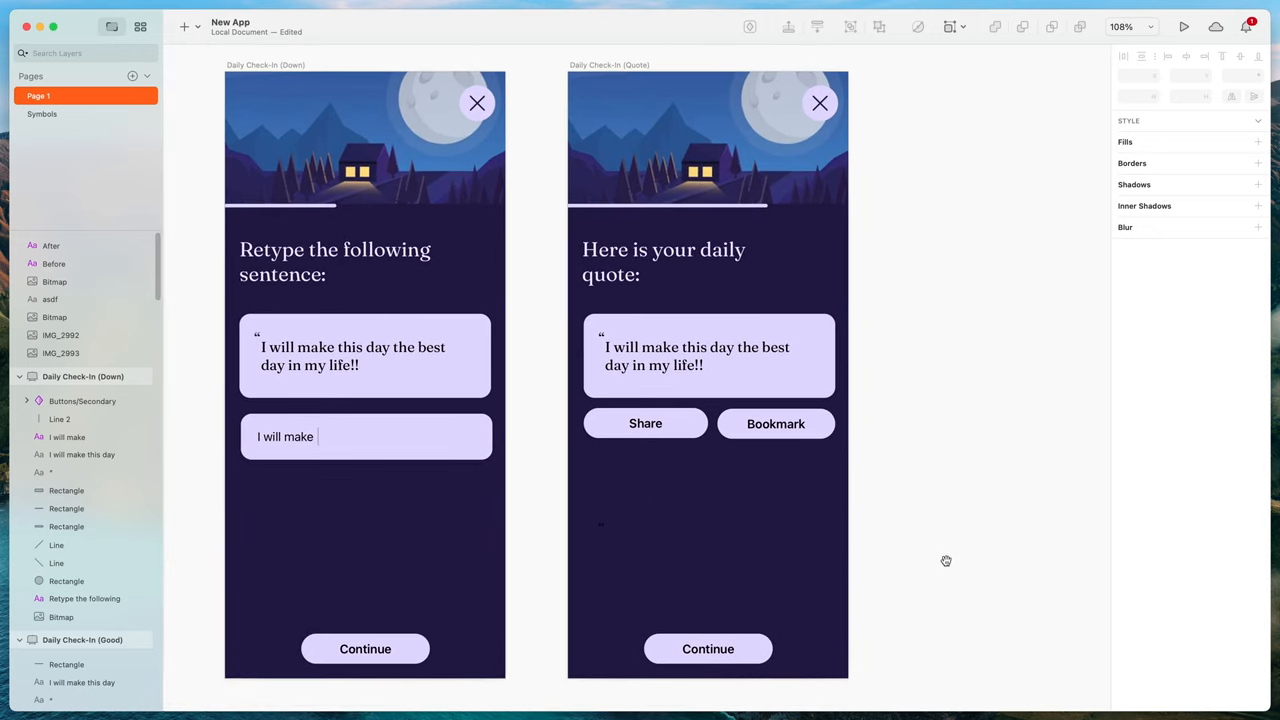